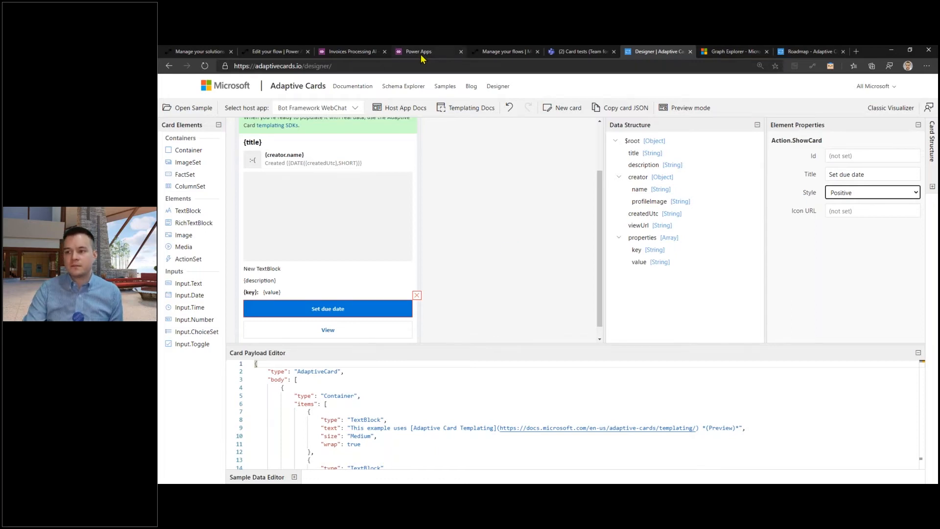
Step: Show the AI Builder Build page listing model types like Form Processing and Object Detection
click(418, 51)
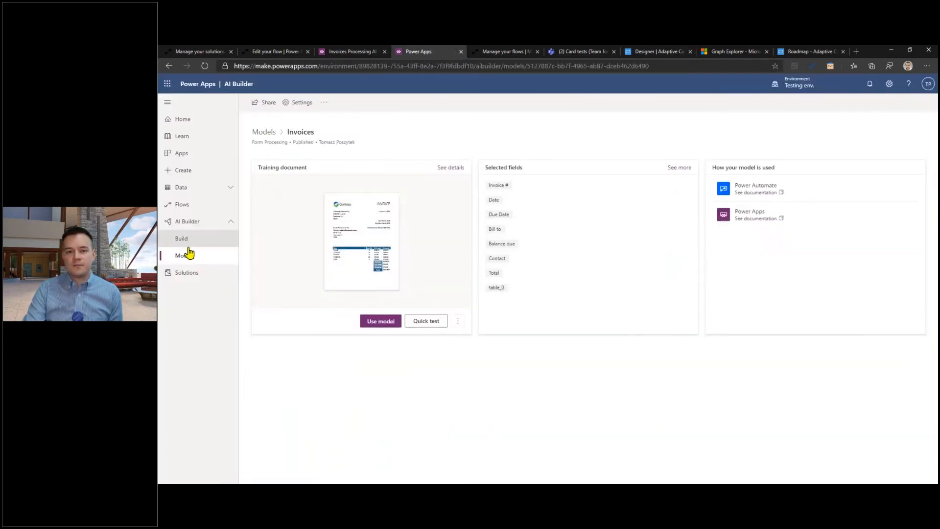
click(181, 238)
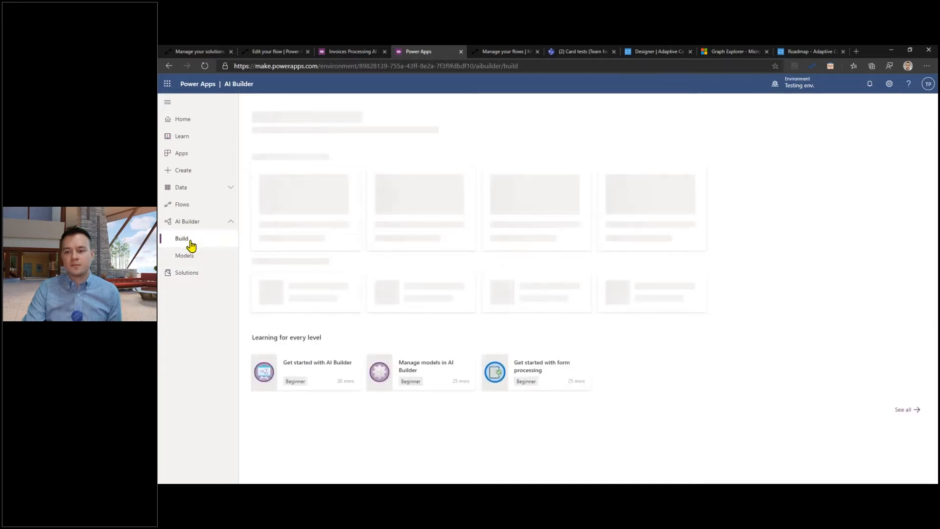
mouse_move(324, 234)
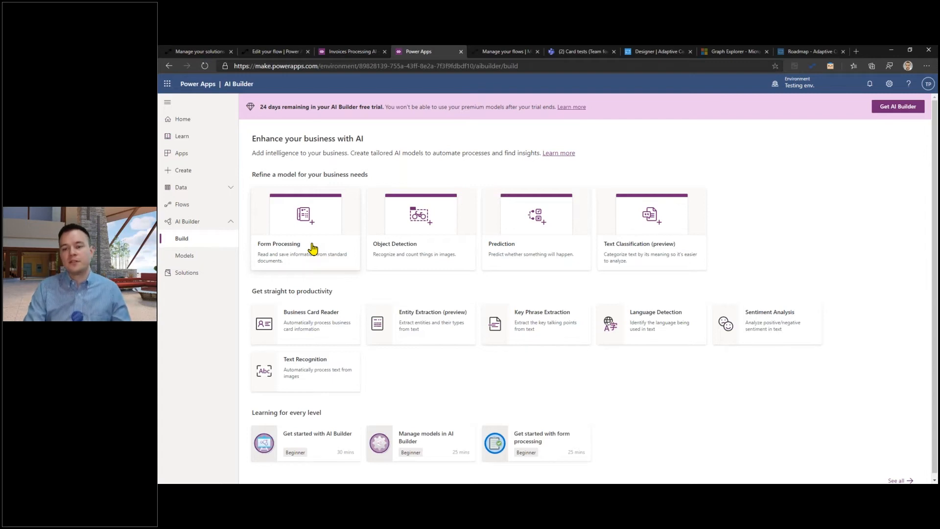
Step: Show the My models list with Invoices, Pilots, Faktury and Bills
click(184, 255)
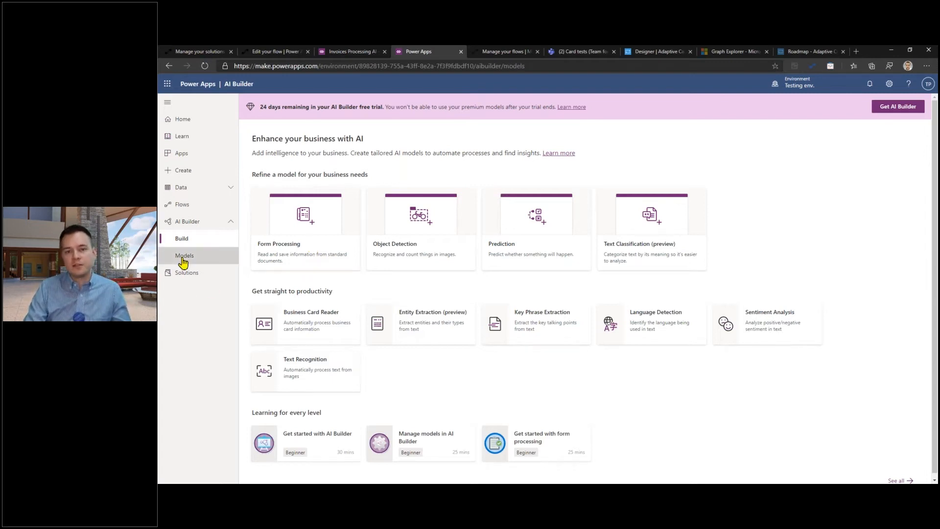
click(184, 256)
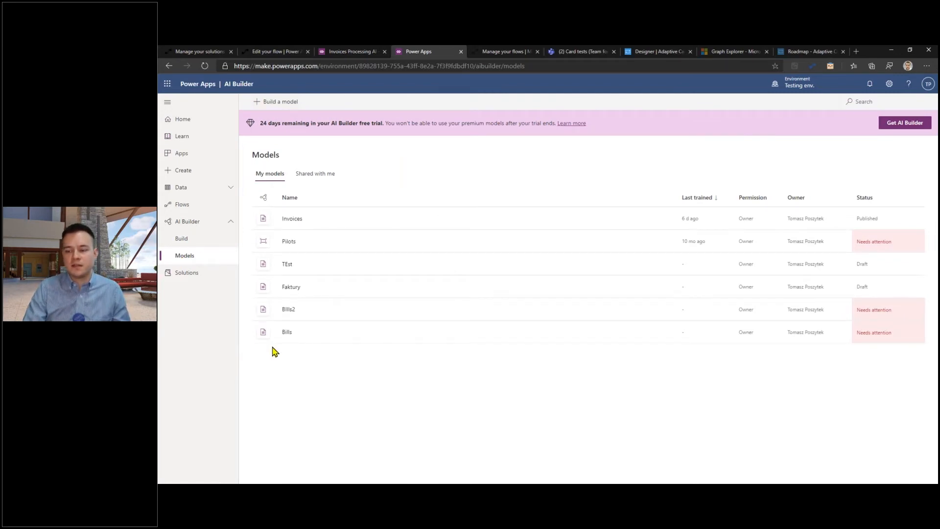
mouse_move(428, 202)
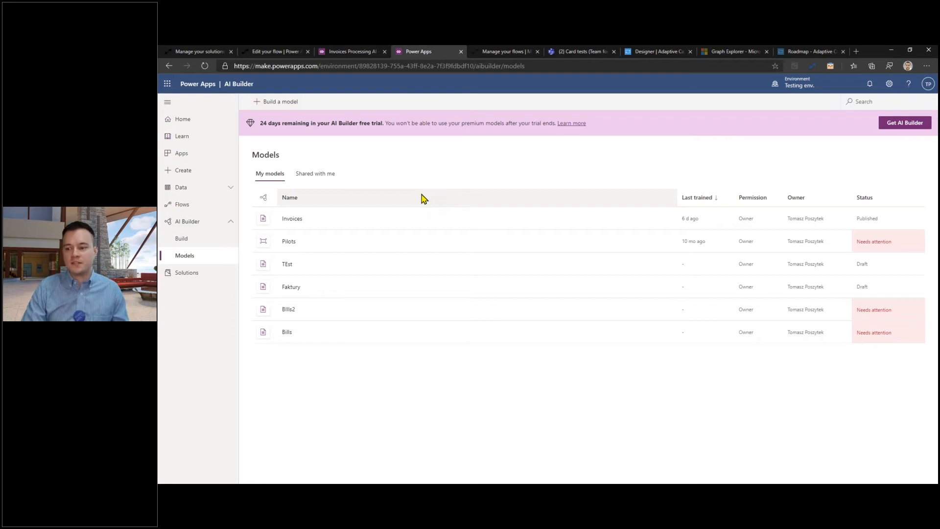
mouse_move(518, 443)
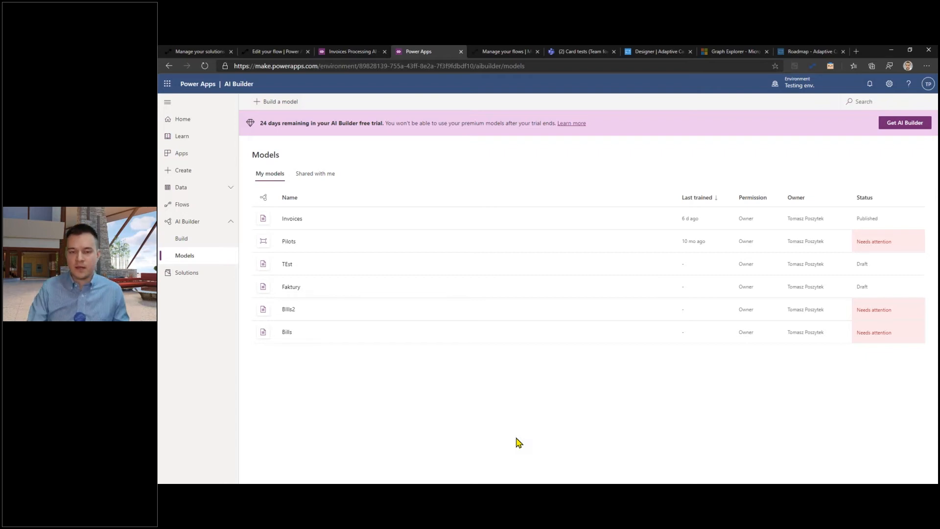
mouse_move(486, 293)
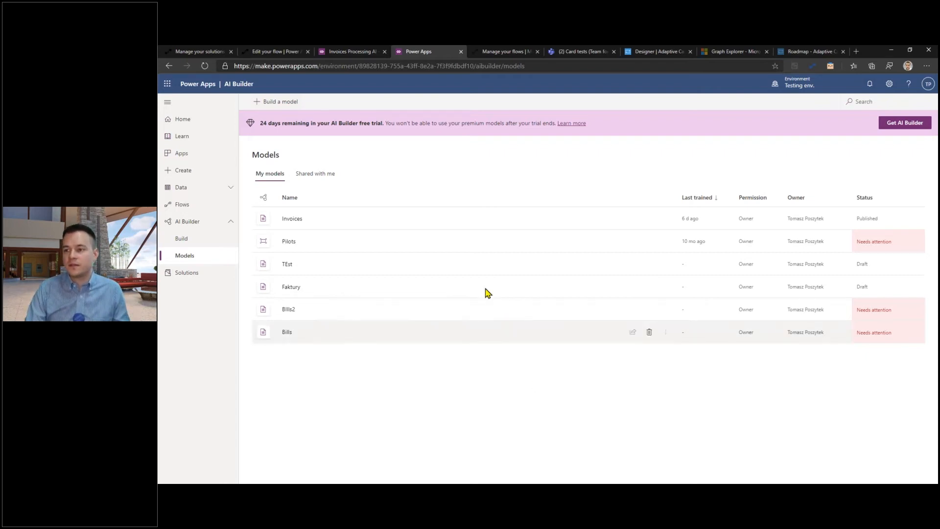
Step: Load the Proseware invoice JPG into the Invoices Processing AI app for analysis
click(353, 51)
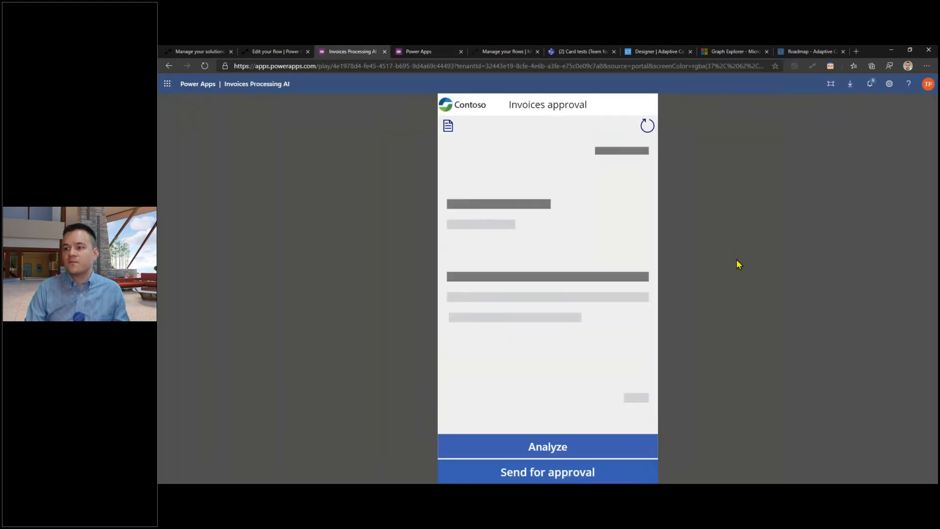
mouse_move(695, 409)
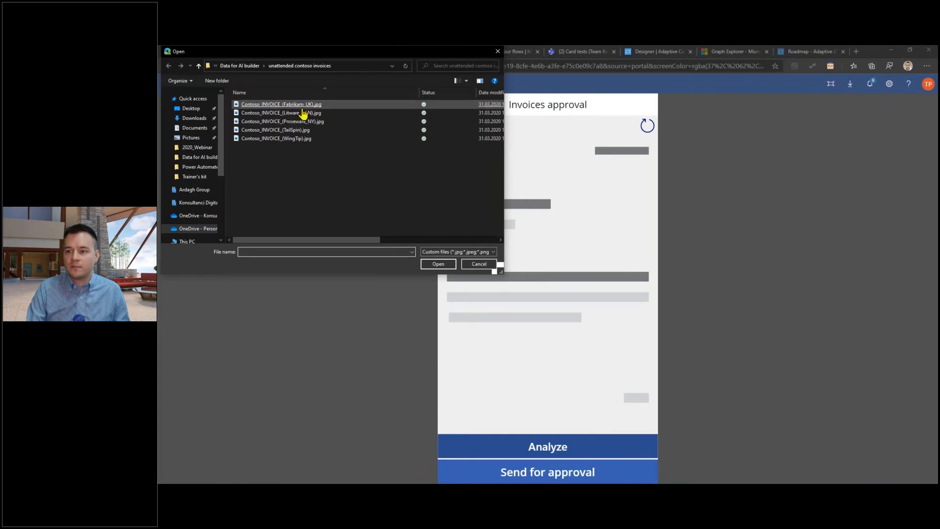
click(437, 263)
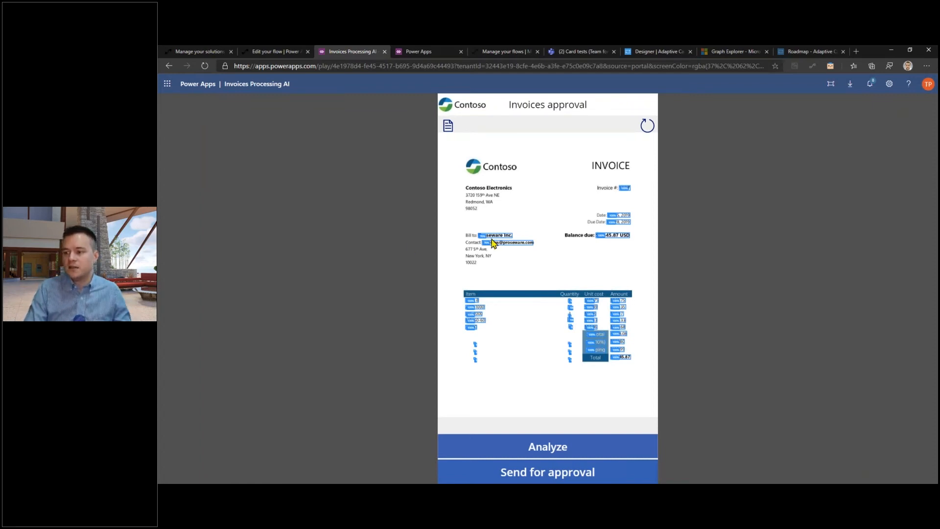
Step: Review the extracted invoice fields and send the Proseware invoice for approval
click(547, 446)
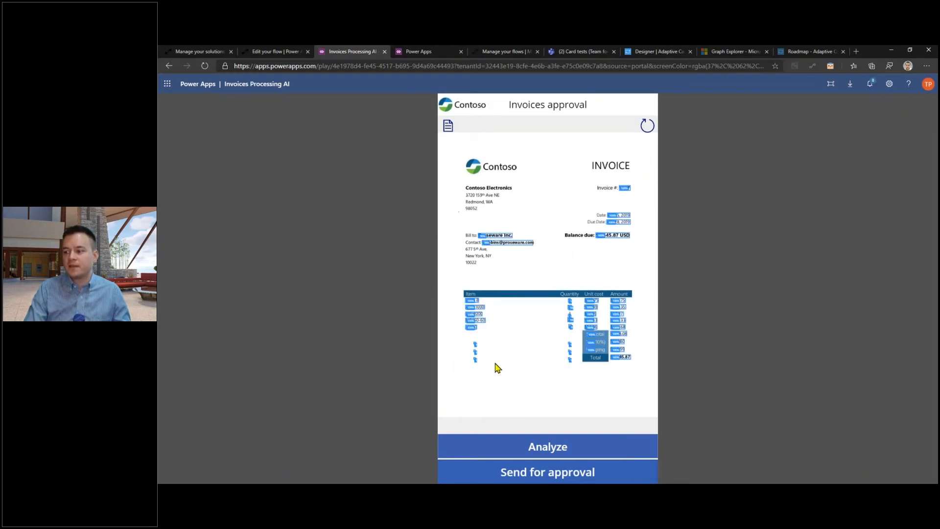
click(546, 446)
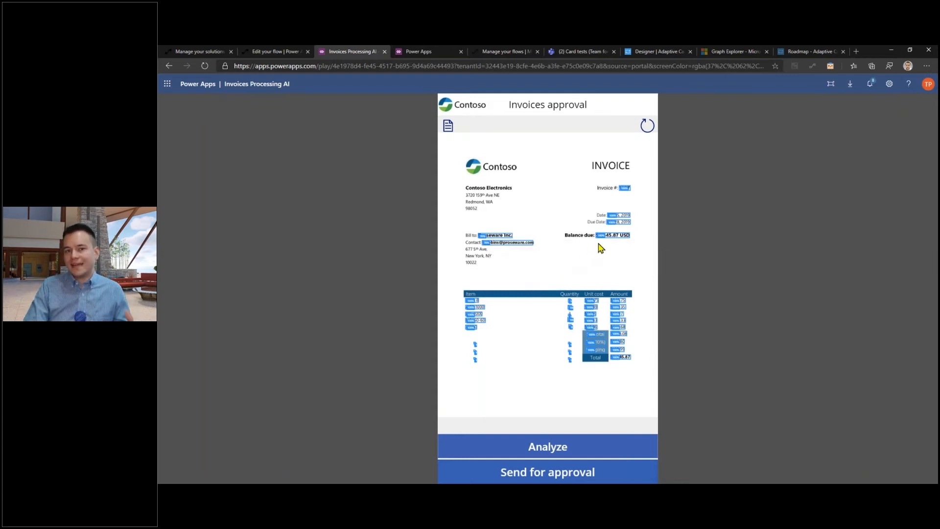
mouse_move(522, 266)
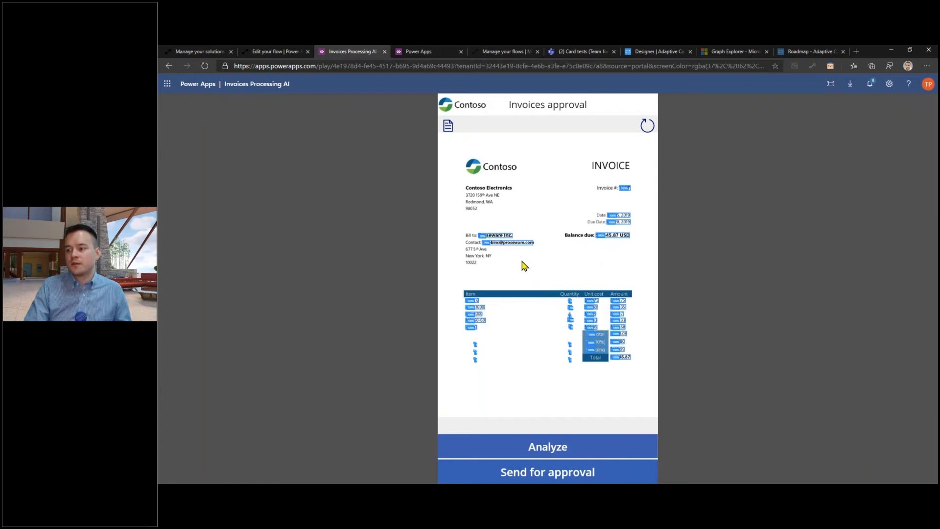
mouse_move(500, 263)
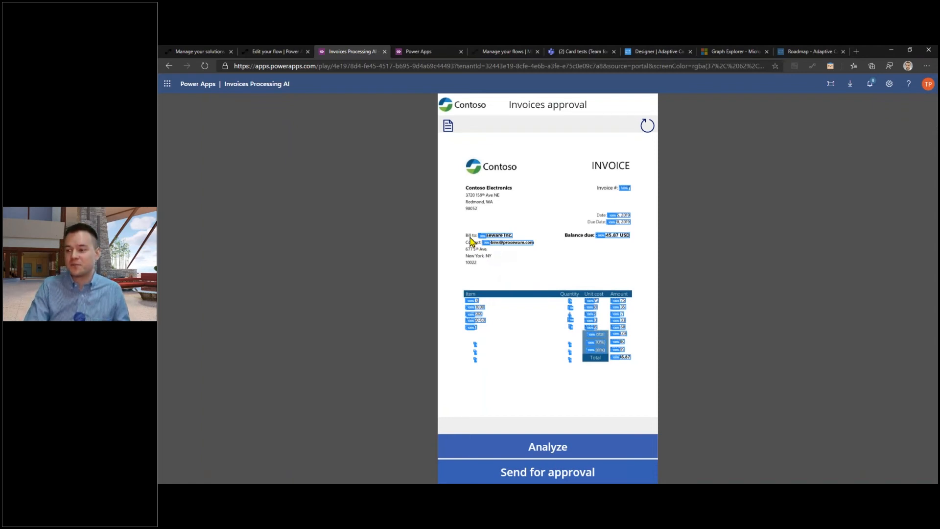
mouse_move(503, 254)
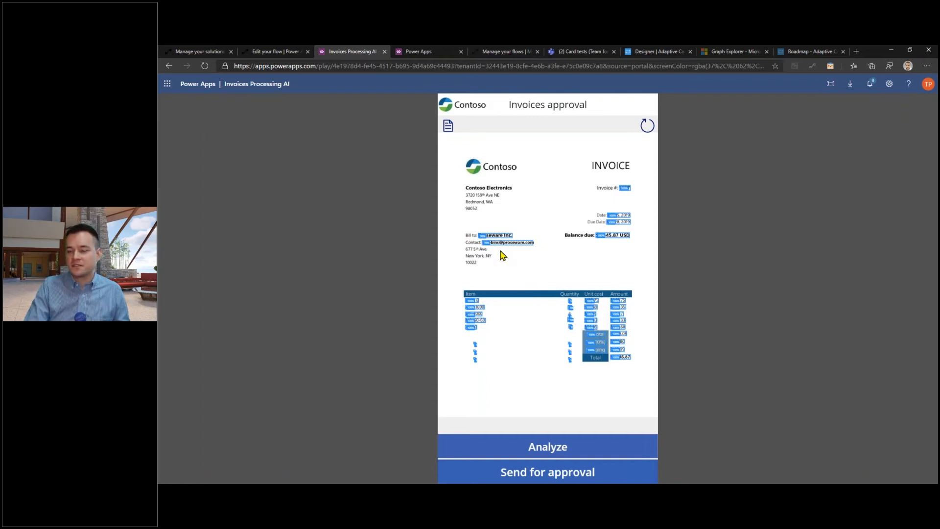
mouse_move(527, 277)
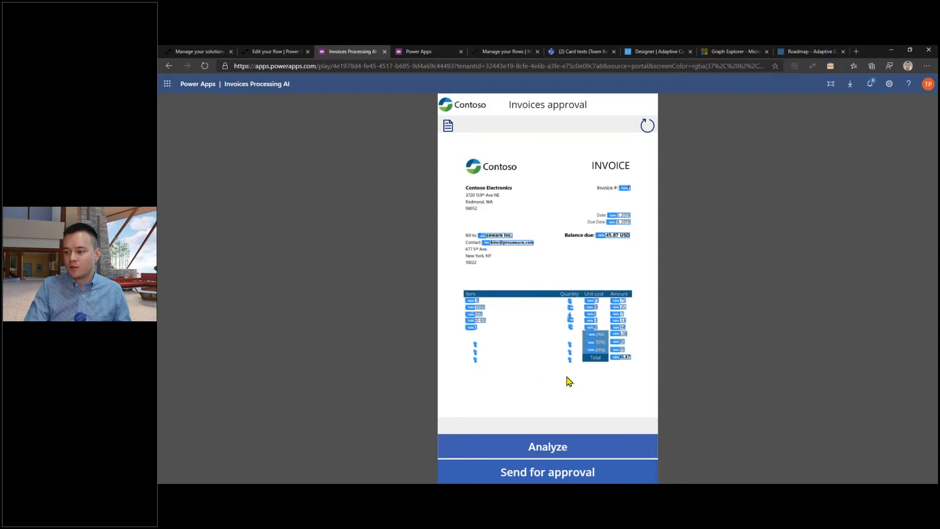
mouse_move(582, 384)
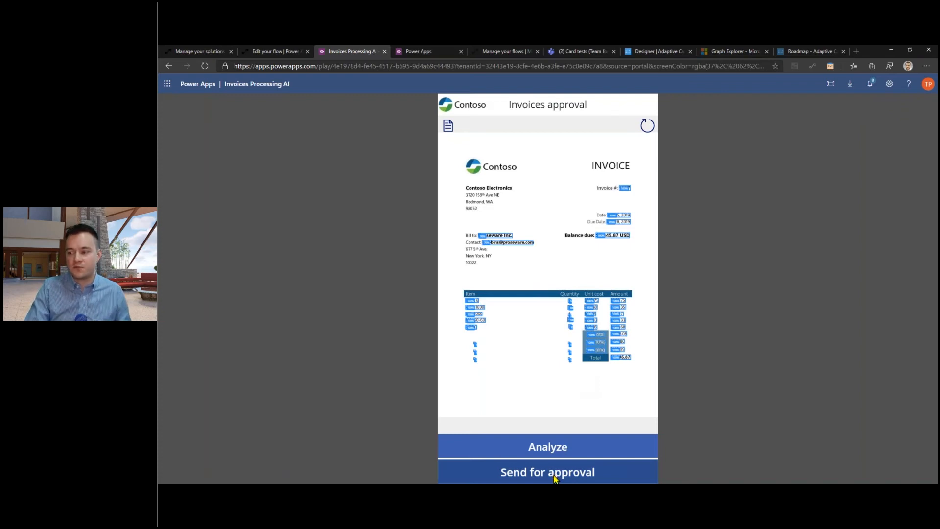
click(546, 472)
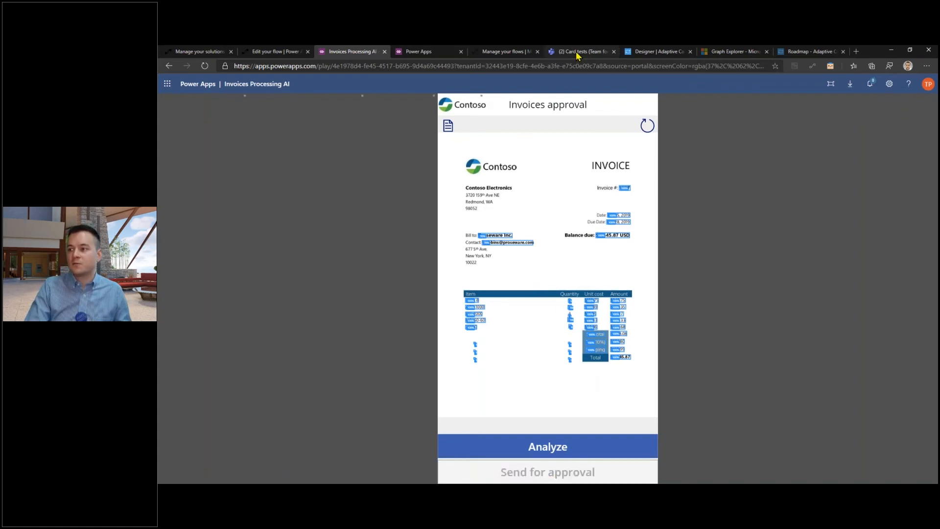
Step: Approve the invoice on its Teams card with the comment 'All fine! Pay.'
click(578, 51)
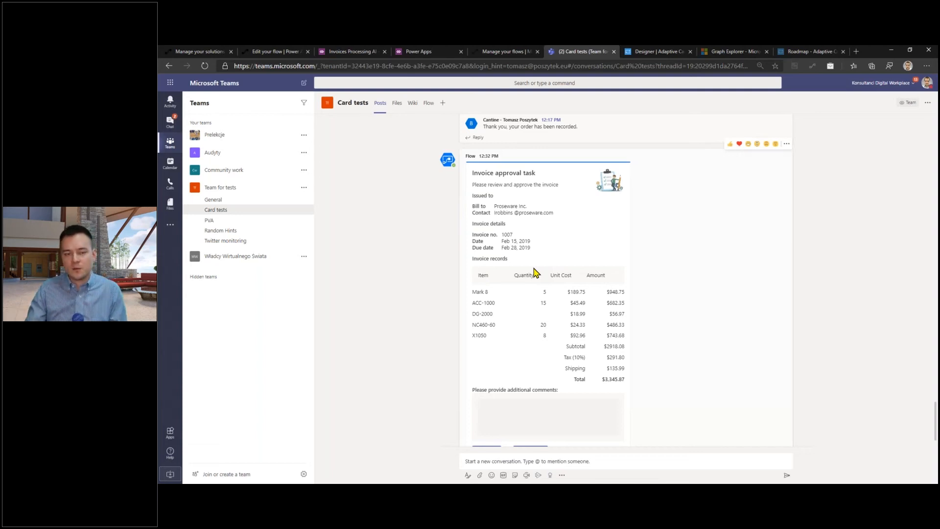
mouse_move(536, 309)
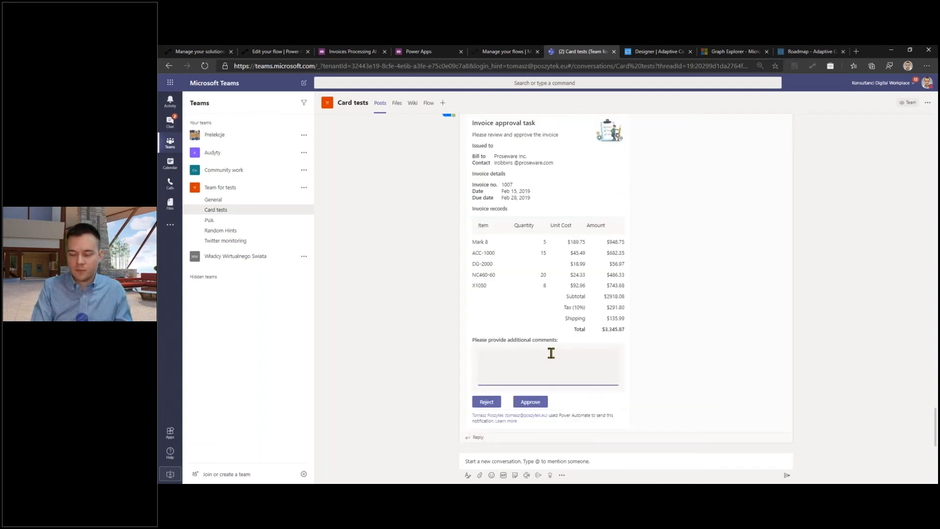
text(All fine)
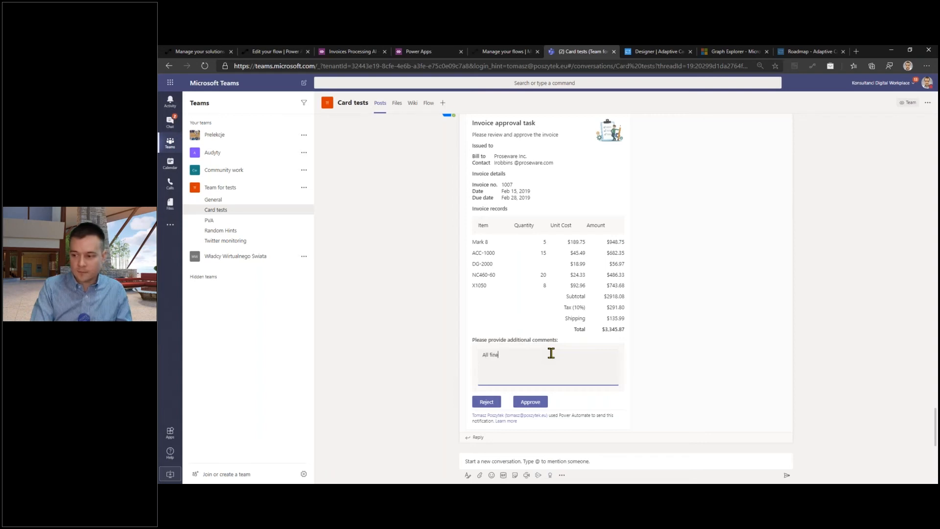
text(!)
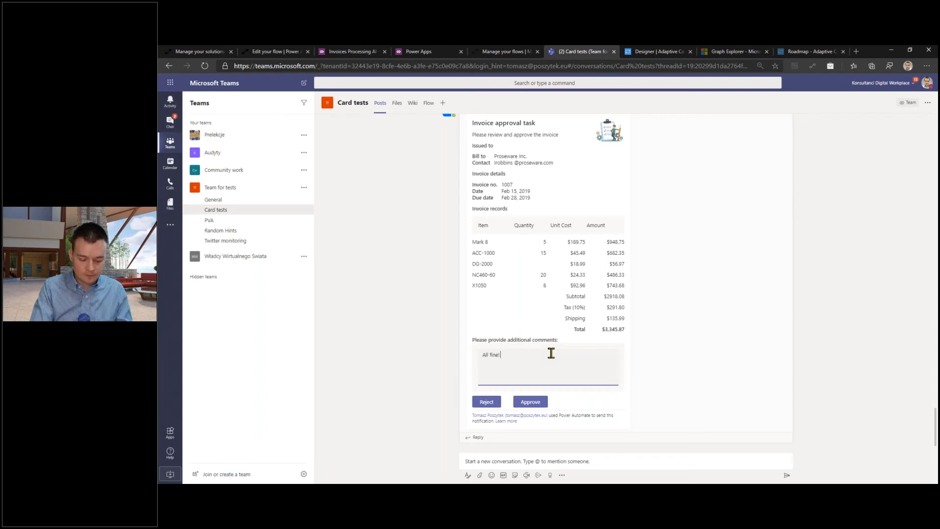
text(Pay.)
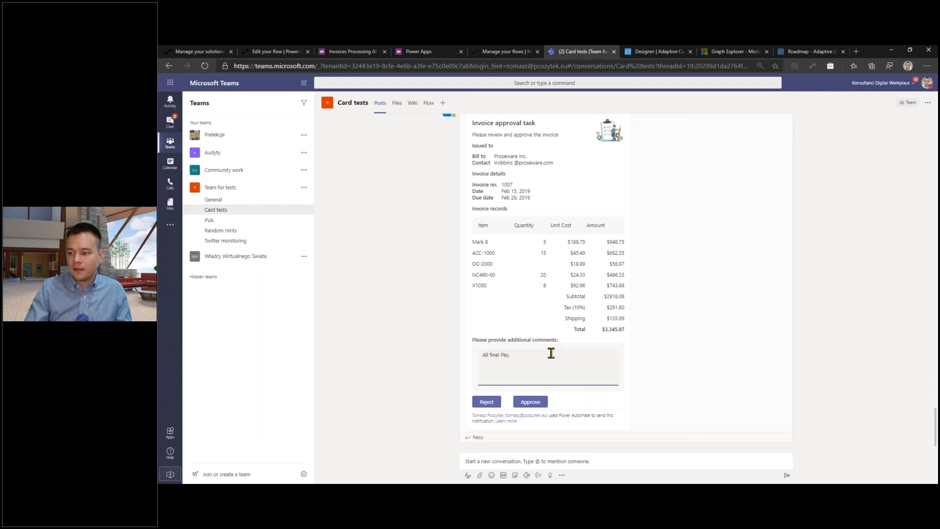
click(530, 401)
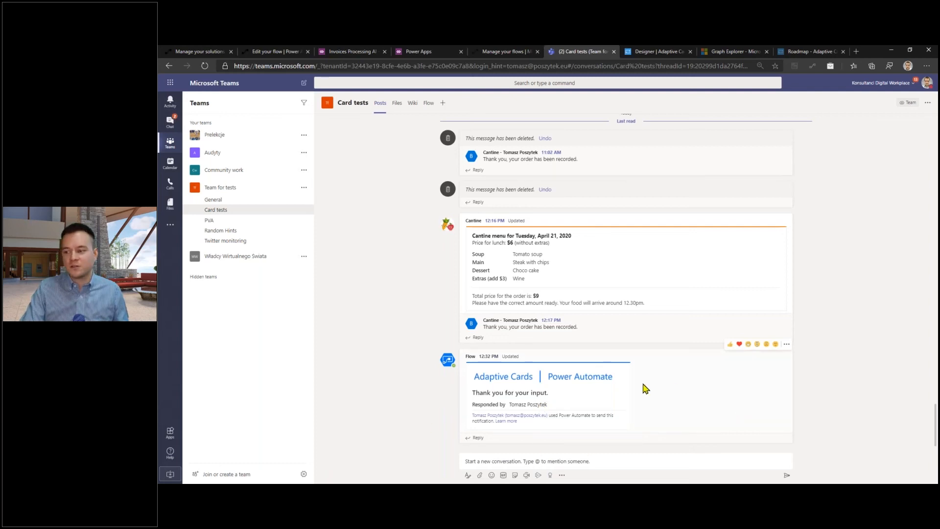
mouse_move(600, 351)
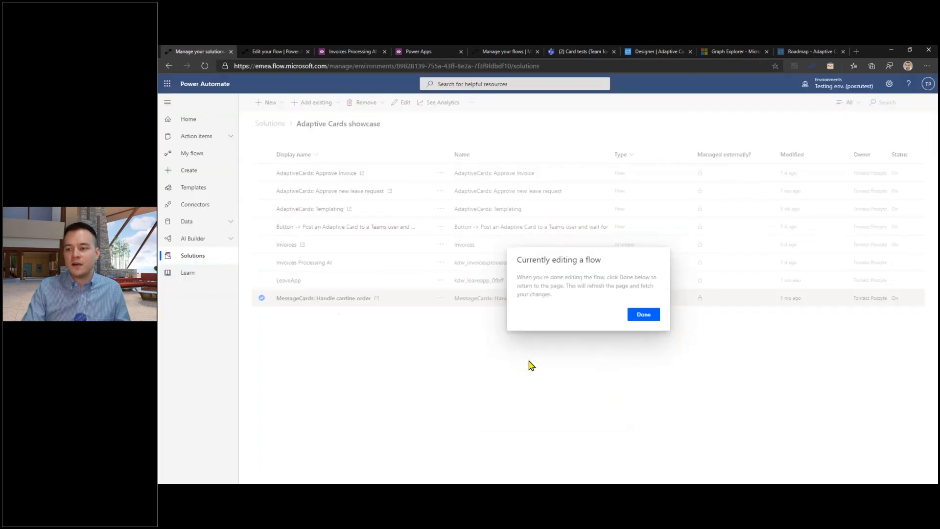
Step: Dismiss the editing notice and open the AdaptiveCards: Approve Invoice flow in the editor
click(642, 314)
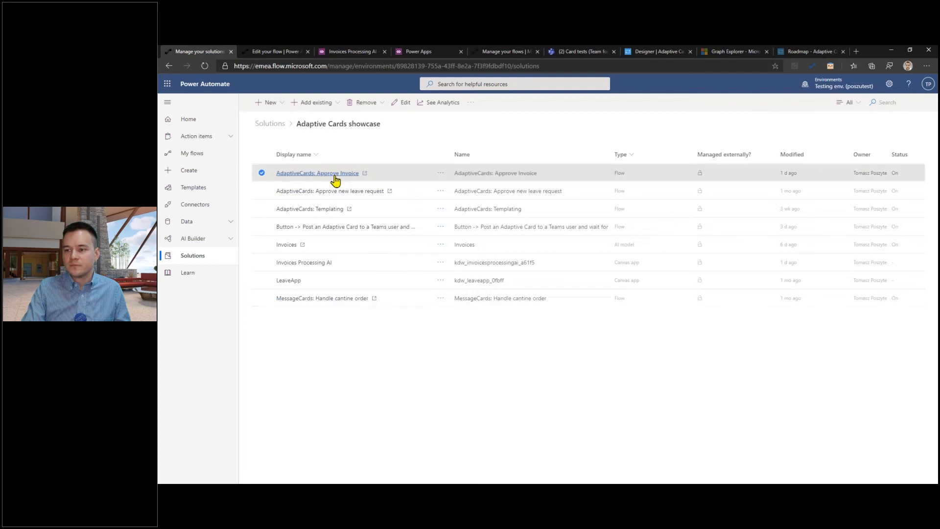
click(316, 172)
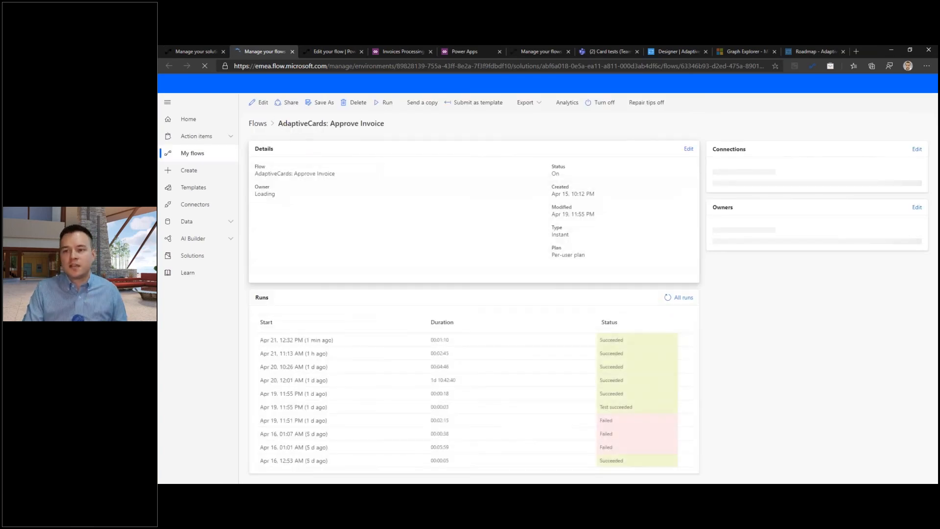
click(262, 102)
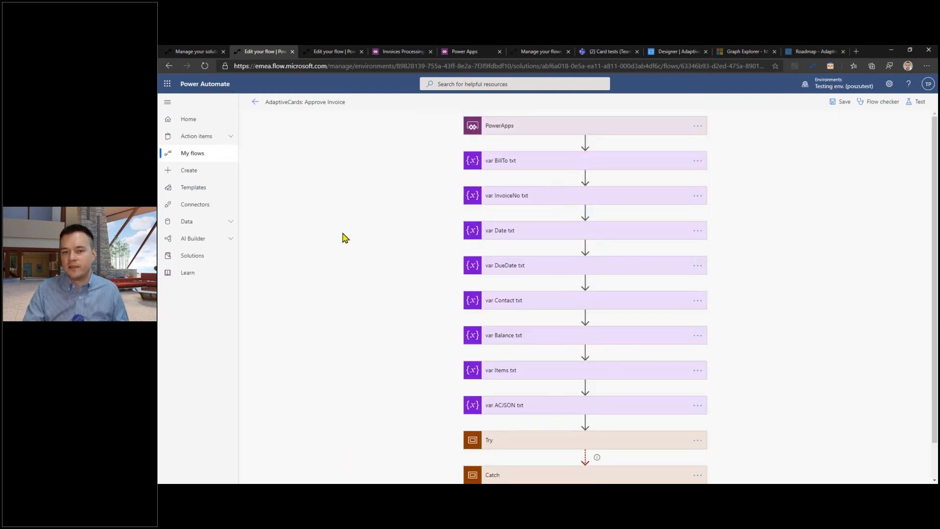
Step: Expand the Try scope and its Parse invoice positions step with content and JSON schema
scroll(down, 3)
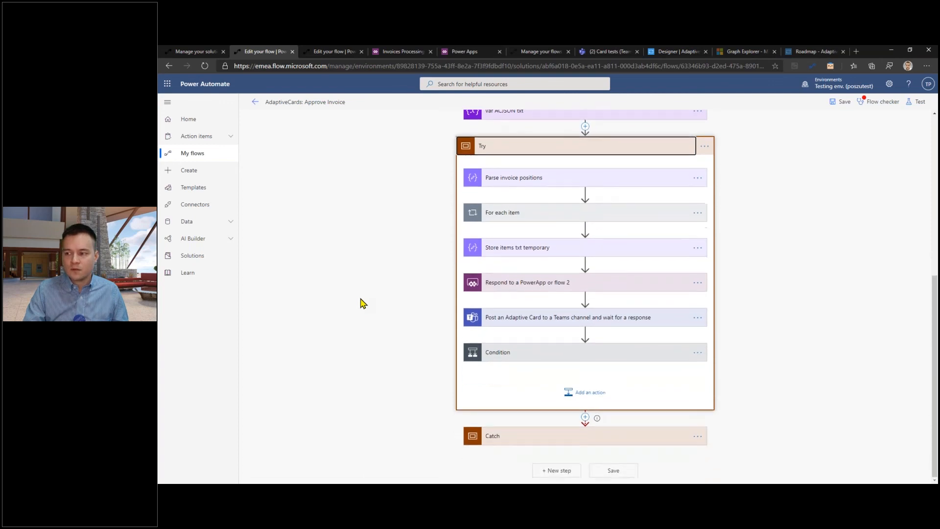
mouse_move(517, 207)
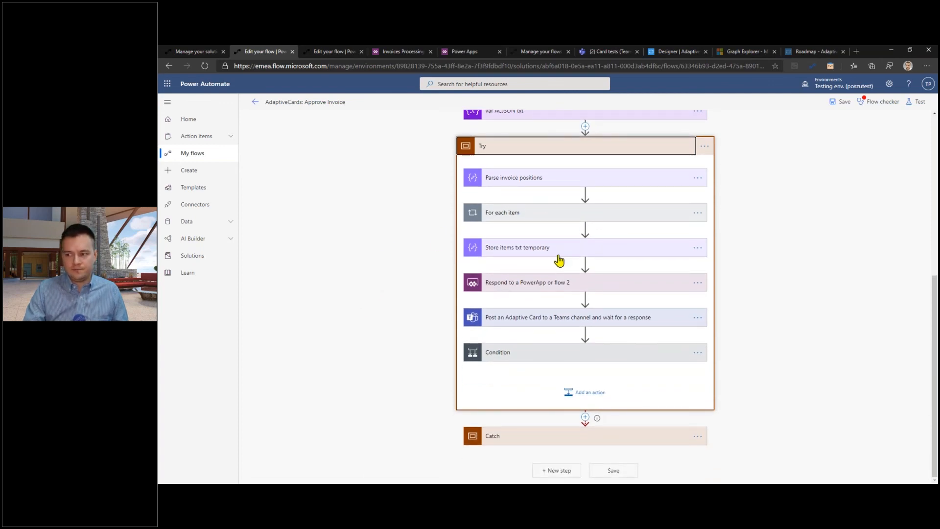
mouse_move(426, 244)
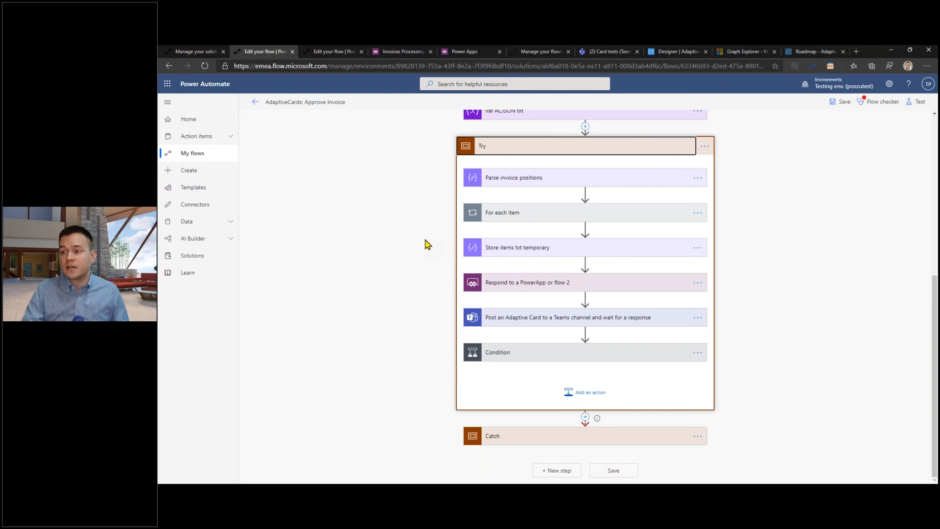
click(514, 177)
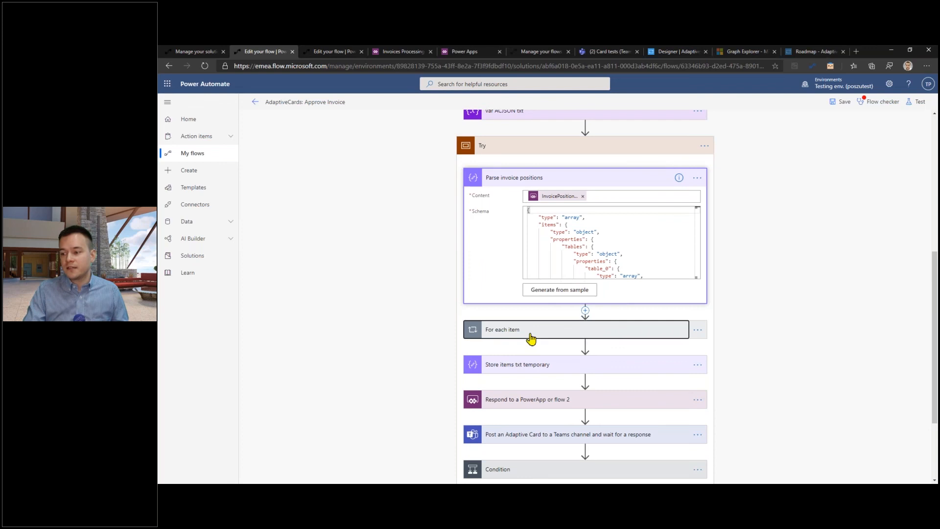
Step: Expand For each item, Store items txt temporary and the Post Adaptive Card to Teams step
click(530, 329)
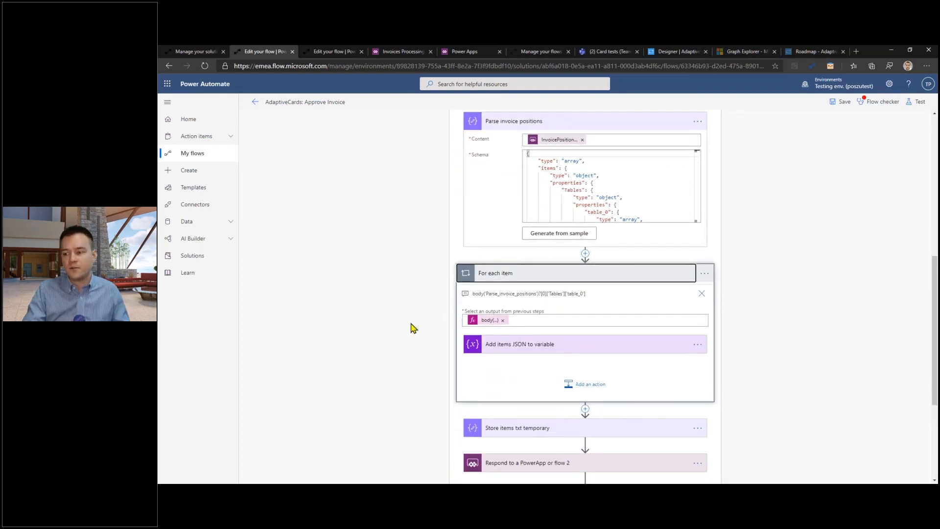
scroll(down, 3)
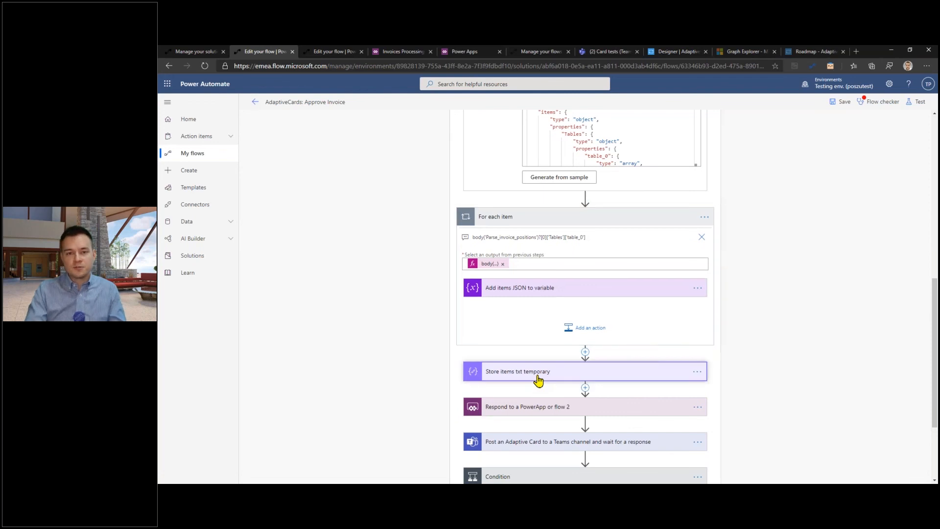
click(517, 371)
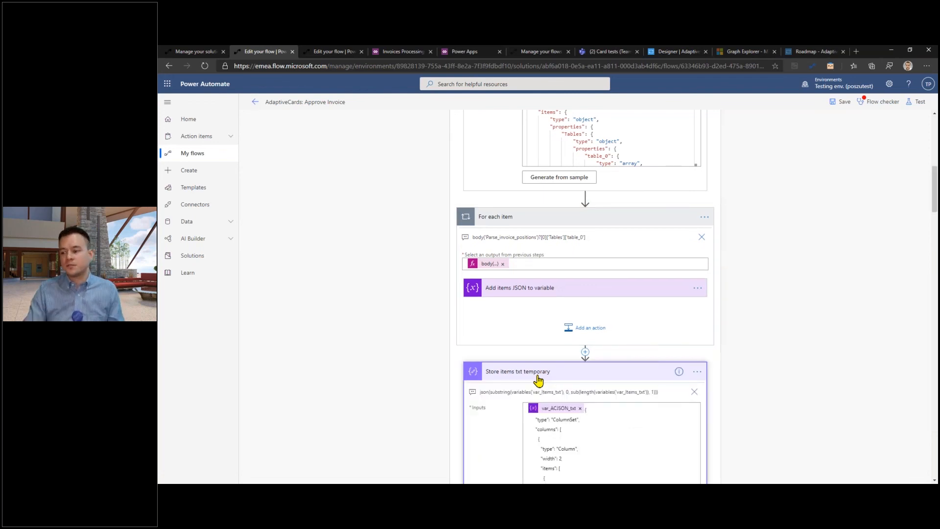
scroll(down, 3)
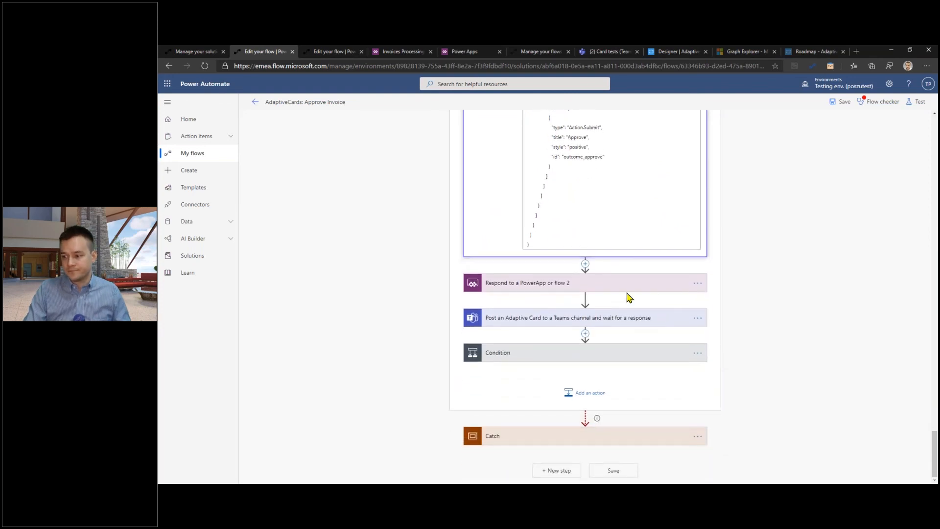
click(567, 317)
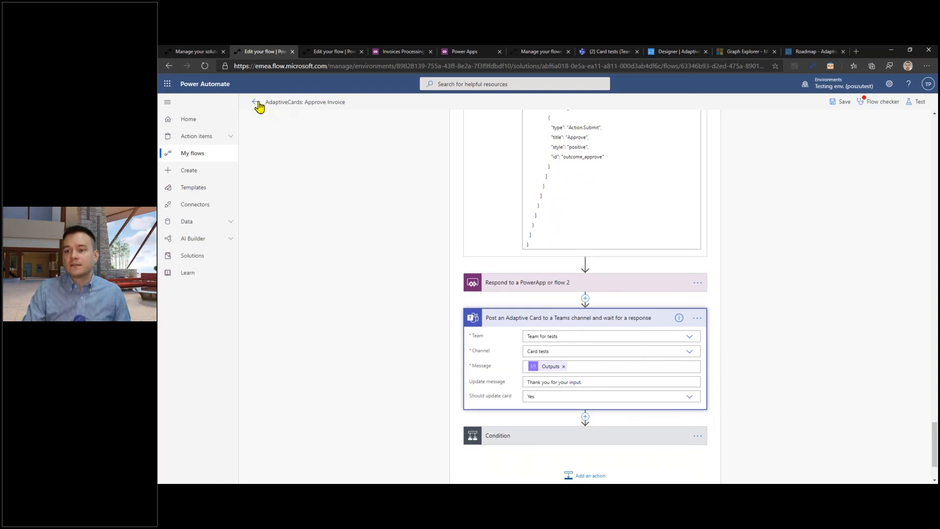
mouse_move(281, 185)
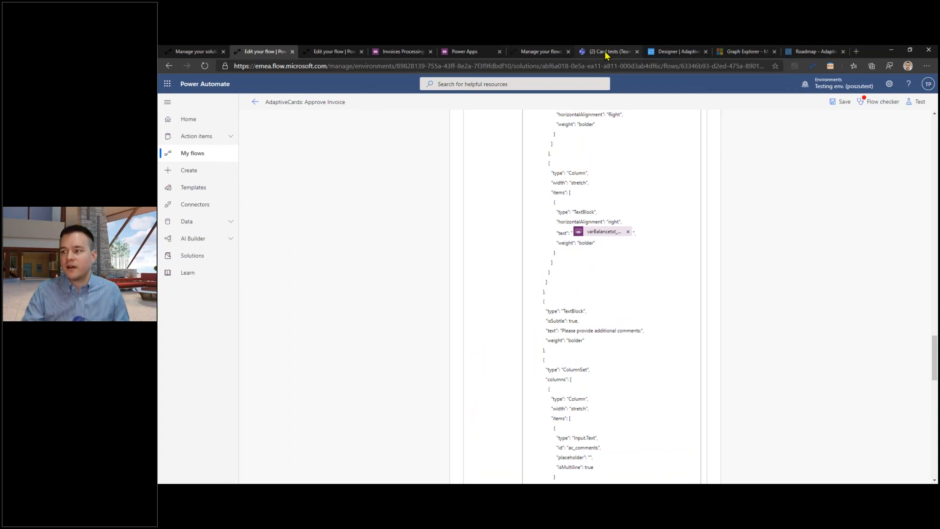
Step: Return to the Card tests channel in Teams showing the thank-you confirmation card
click(605, 51)
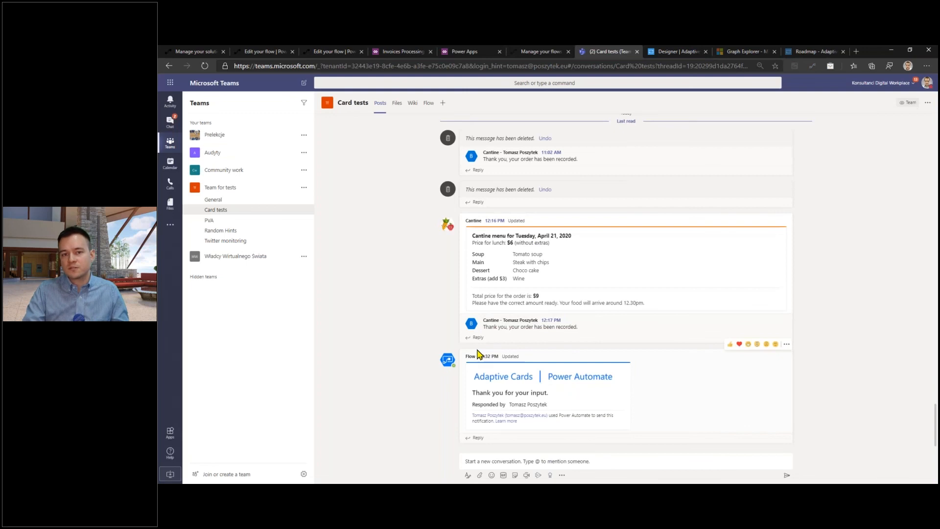
mouse_move(420, 296)
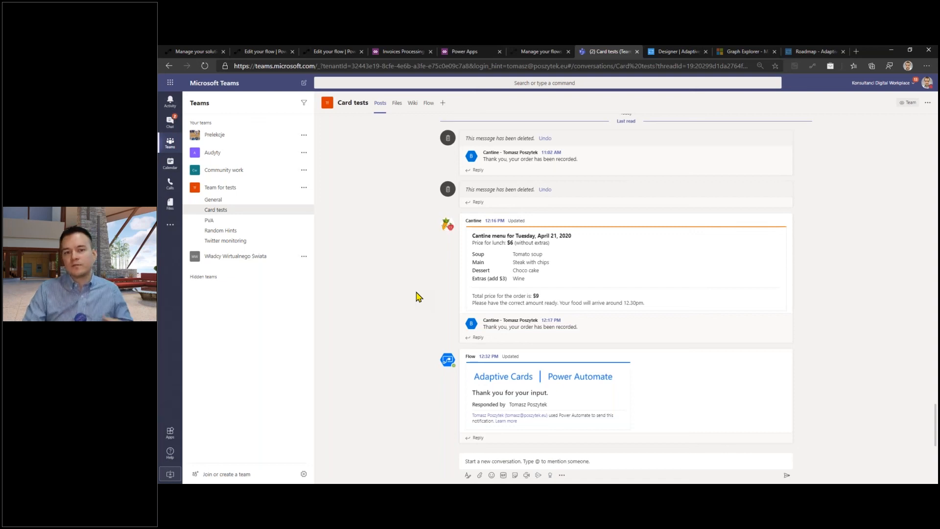
mouse_move(291, 62)
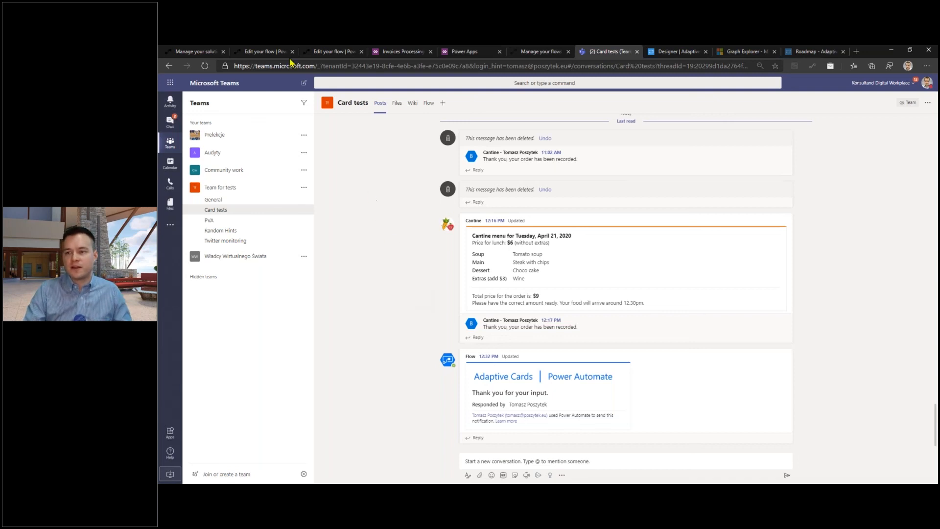
mouse_move(267, 52)
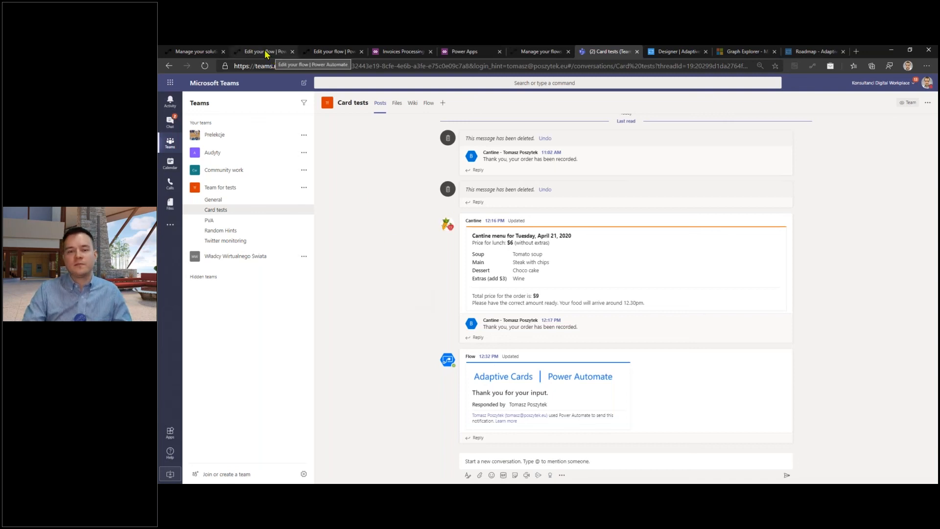